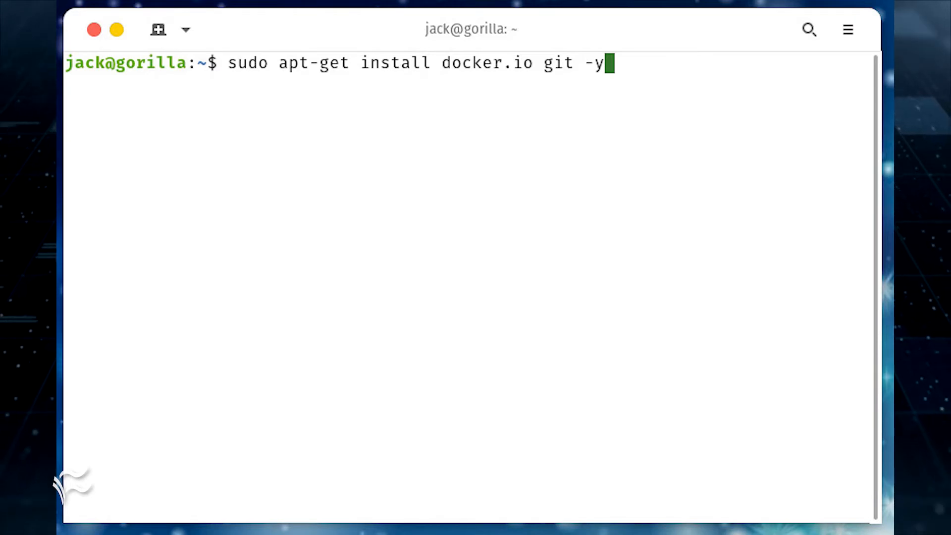
Start the Docker service and enable it at boot with systemctl
{"action": "type", "text": "sudo systemctl start docker"}
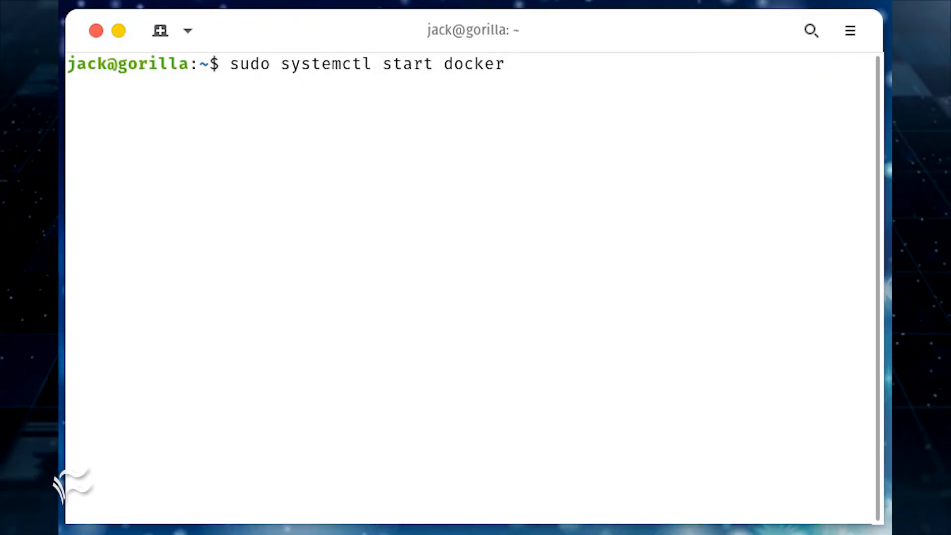
{"action": "type", "text": "sudo systemctl enable docker"}
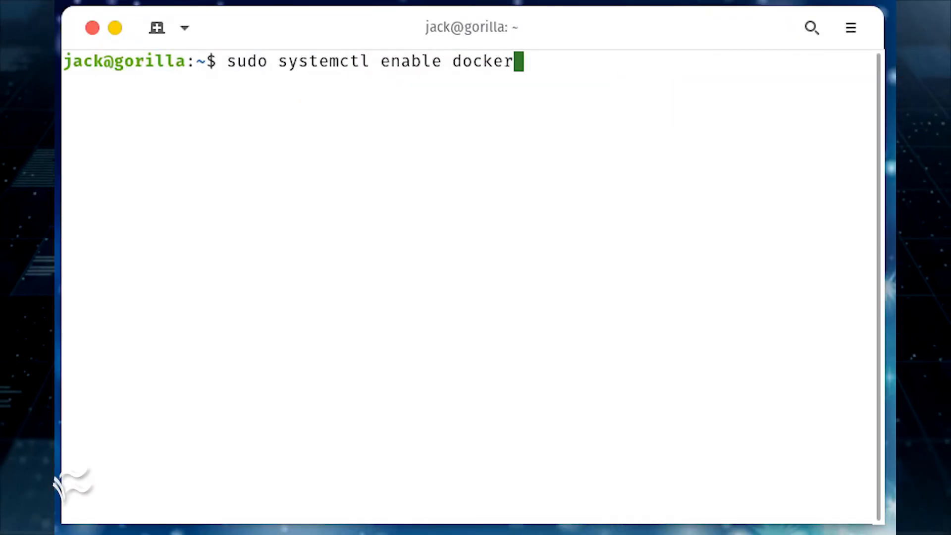
Download Docker Compose 2.1.1 to /usr/local/bin/docker-compose with curl and make it executable
{"action": "type", "text": "sudo curl -L \"https://github.com/docker/compose/releases/download/2.1.1/docker-compose-$(uname -s)-$(uname -m)\" -o /usr/local/bin/docker-compose"}
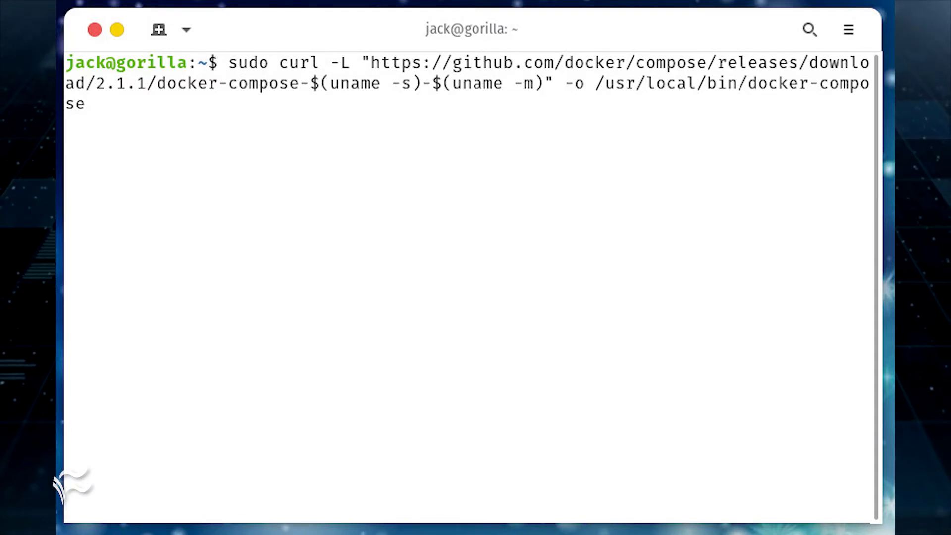
{"action": "type", "text": "sudo chmod +x /usr/local/bin/docker-compose"}
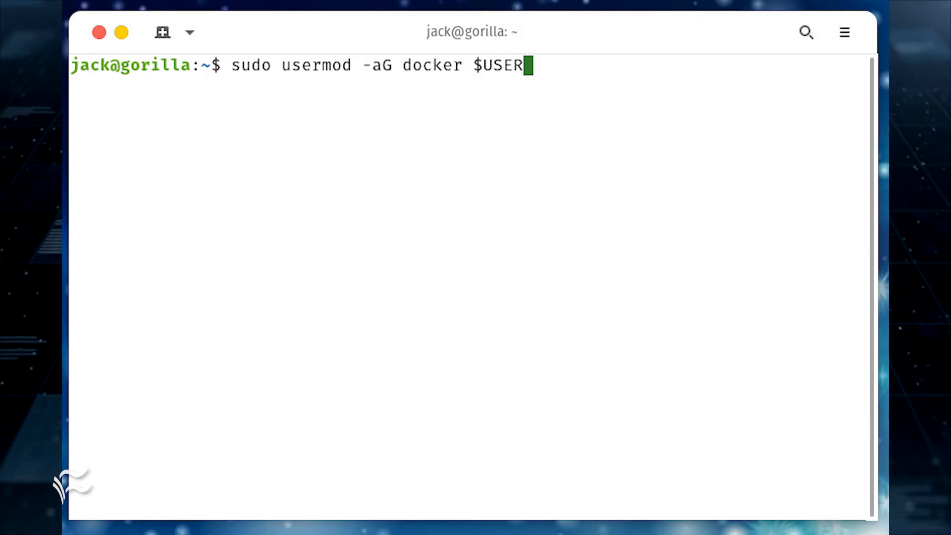
Clone kaleidos-ventures/taiga-docker from GitHub and change into the taiga-docker folder
{"action": "type", "text": "git clone https://github.com/kaleidos-ventures/taiga-docker"}
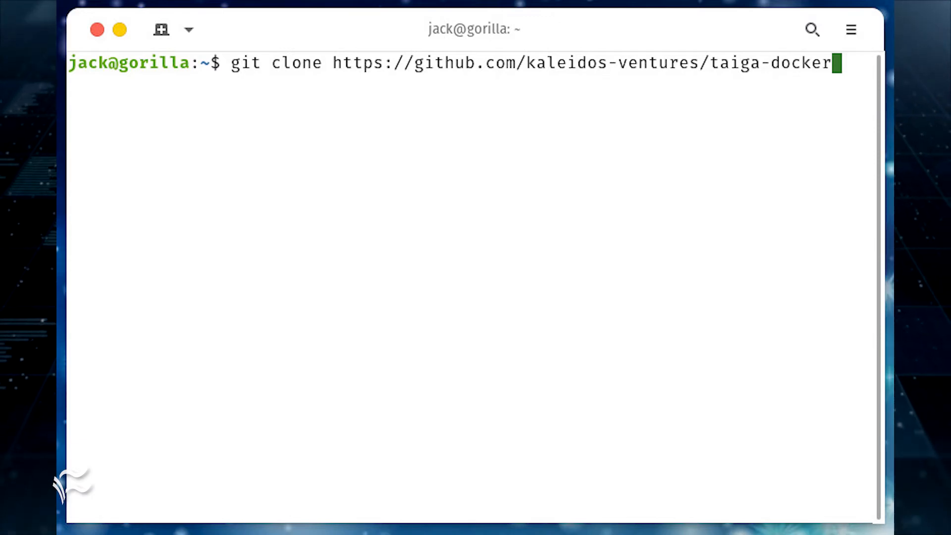
{"action": "type", "text": "cd taiga-docker"}
{"action": "type", "text": "git checkout stable"}
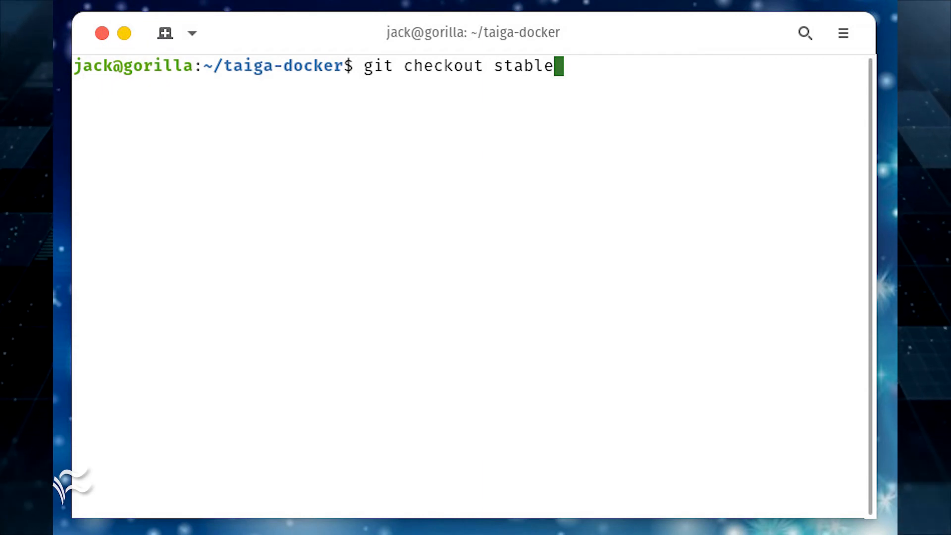
Open docker-compose.yml in nano for editing
{"action": "type", "text": "nano docker-compose.yml"}
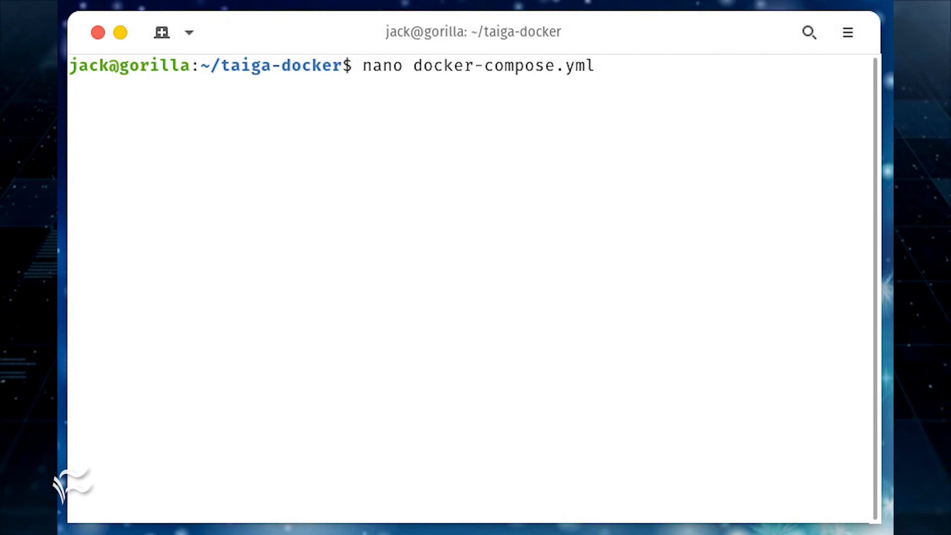
{"action": "key", "text": "Return"}
{"action": "type", "text": "./launch-all.sh"}
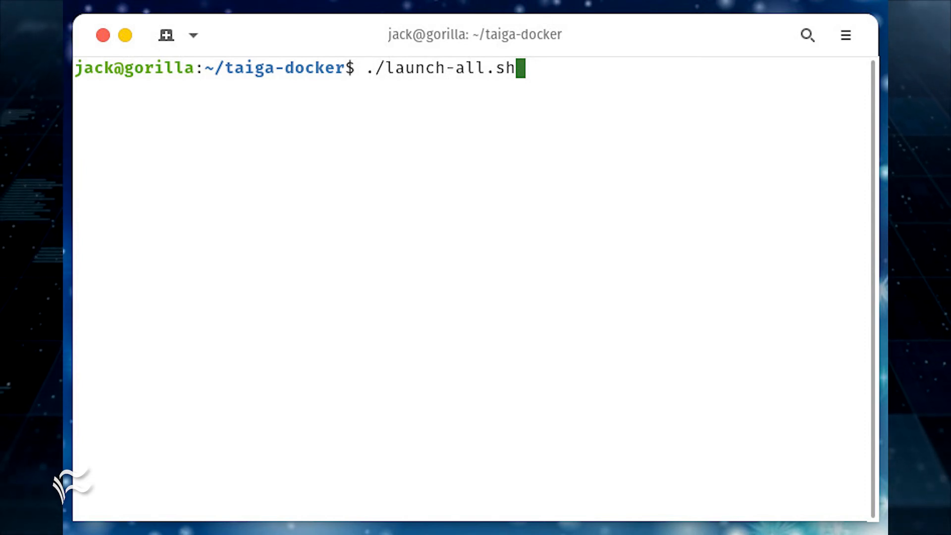
Create the Taiga admin with ./taiga-manage.sh createsuperuser and log in to reach the Projects Dashboard
{"action": "type", "text": "./taiga-manage.sh createsuperuser"}
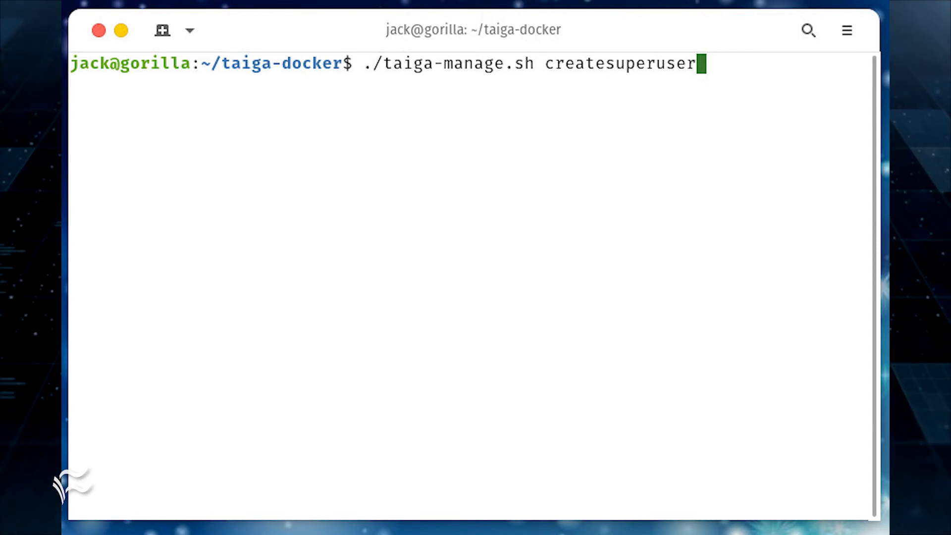
{"action": "key", "text": "Return"}
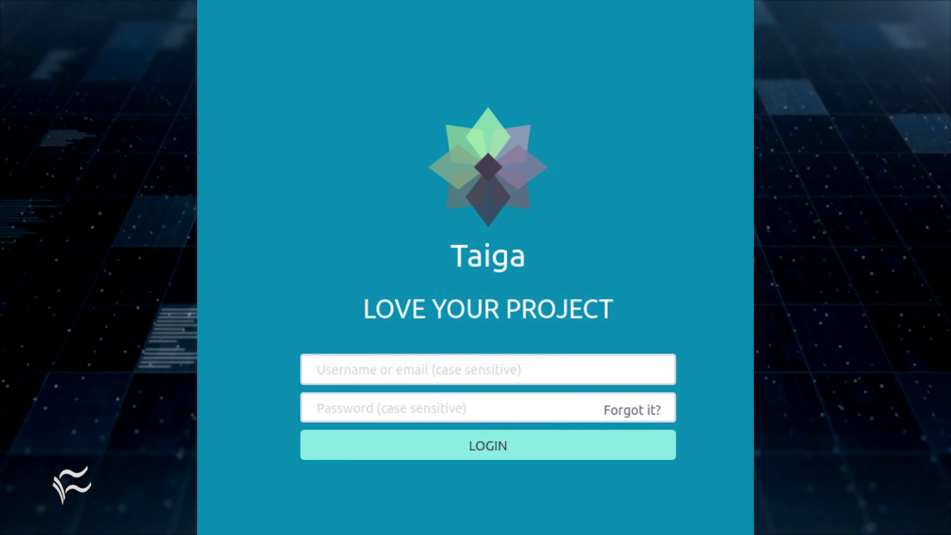
{"action": "left_click", "coordinate": [488, 444]}
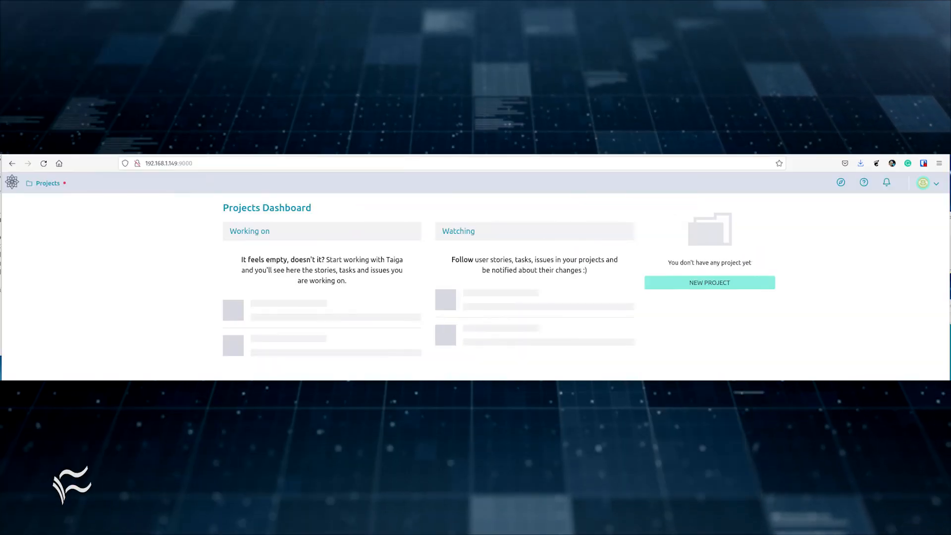